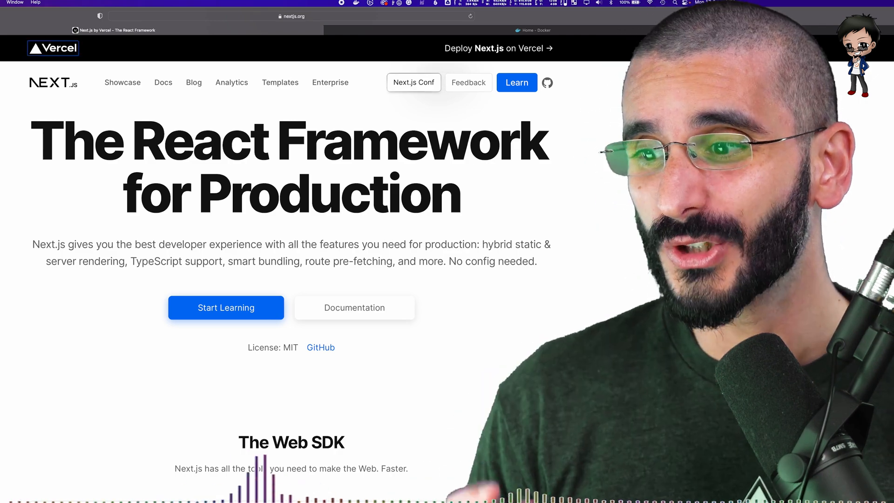
- Browse the Next.js and Docker websites in Chrome, then switch to the Terminal in repos
click(533, 30)
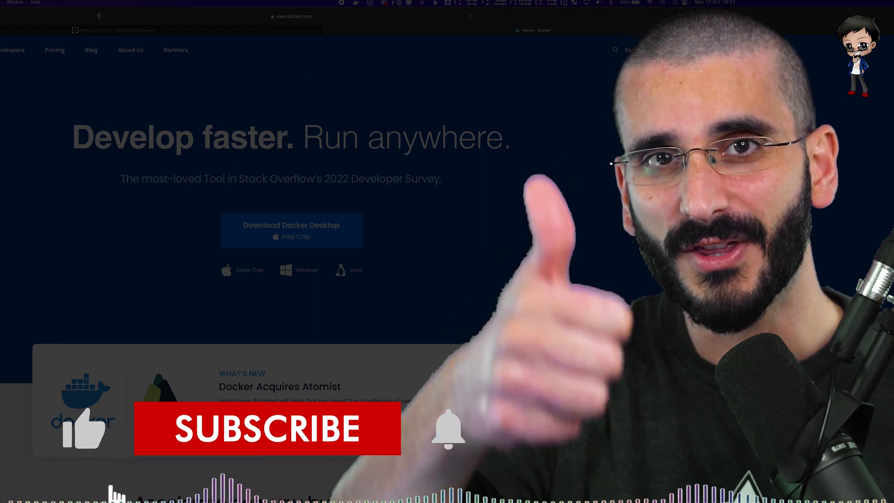
click(267, 428)
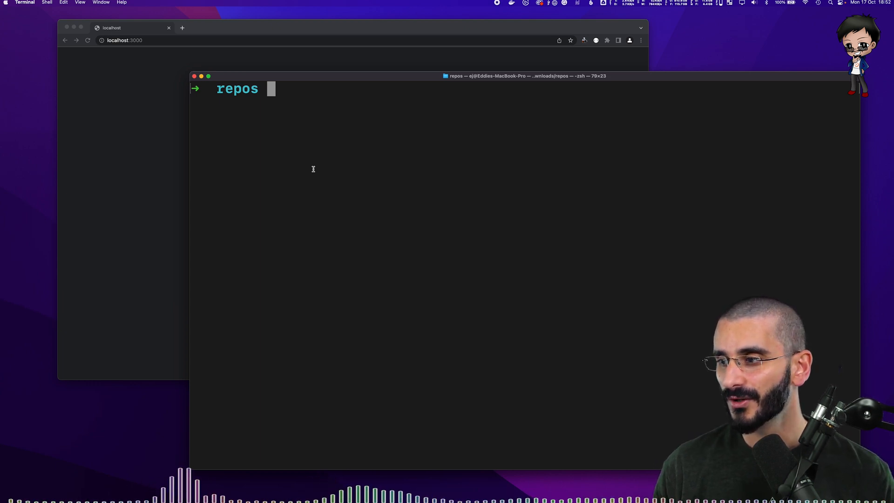
- Run npx create-next-app@latest and enter the GPG passphrase to create my-app
text(npx)
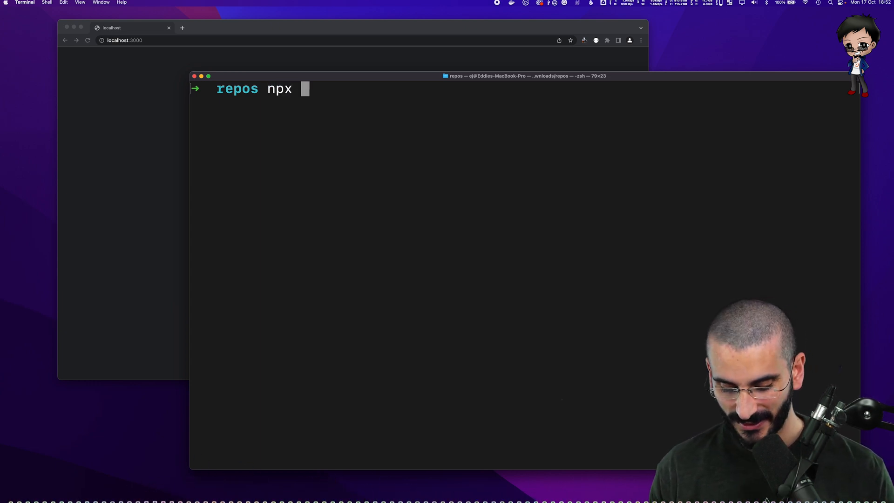
text(create-next-app)
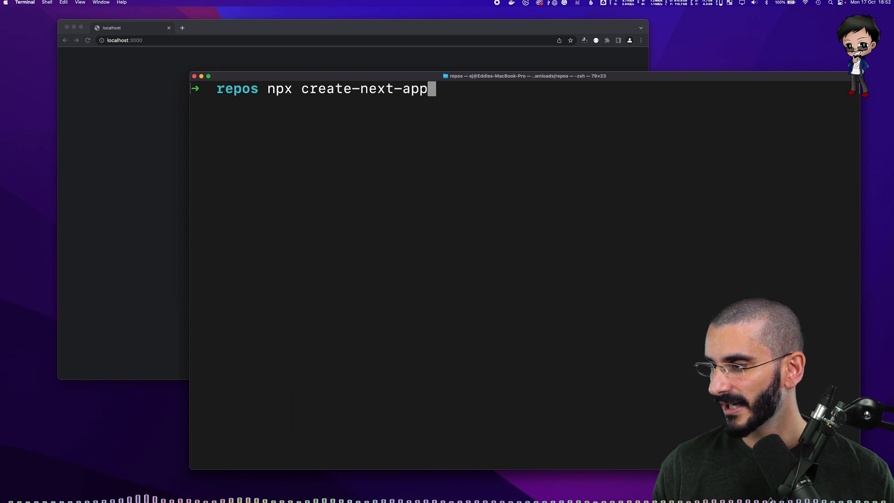
text(@latest)
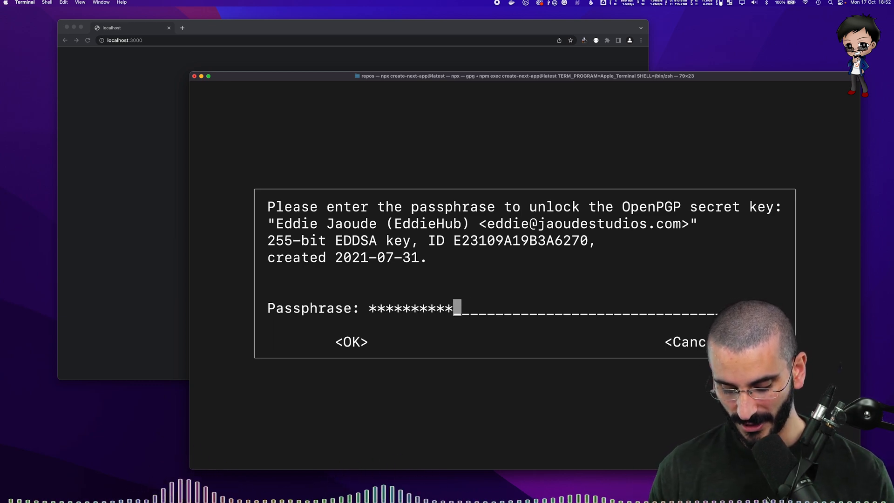
key(Return)
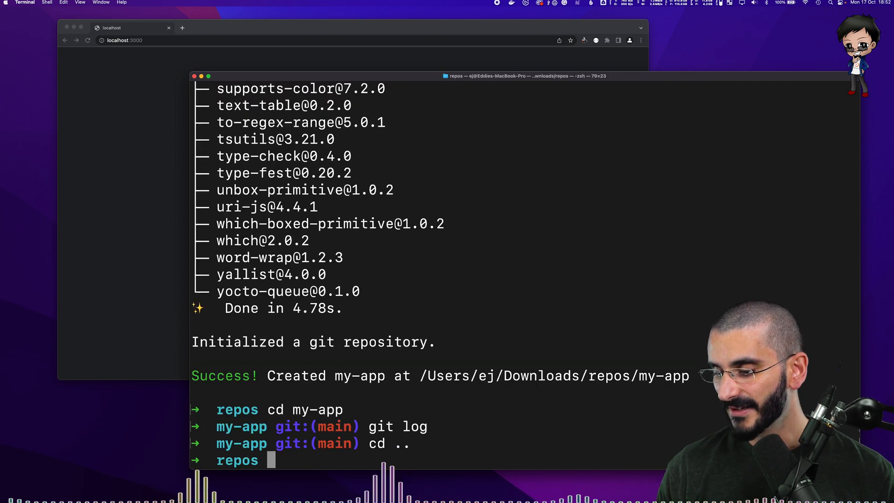
- Change into my-app and view its 'Initial commit from Create Next App' in git log
text(cd my-a)
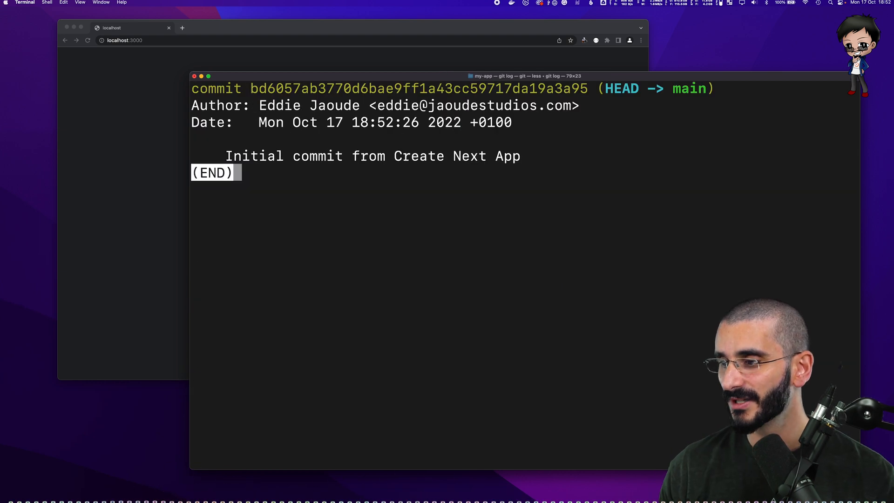
drag(259, 156, 462, 157)
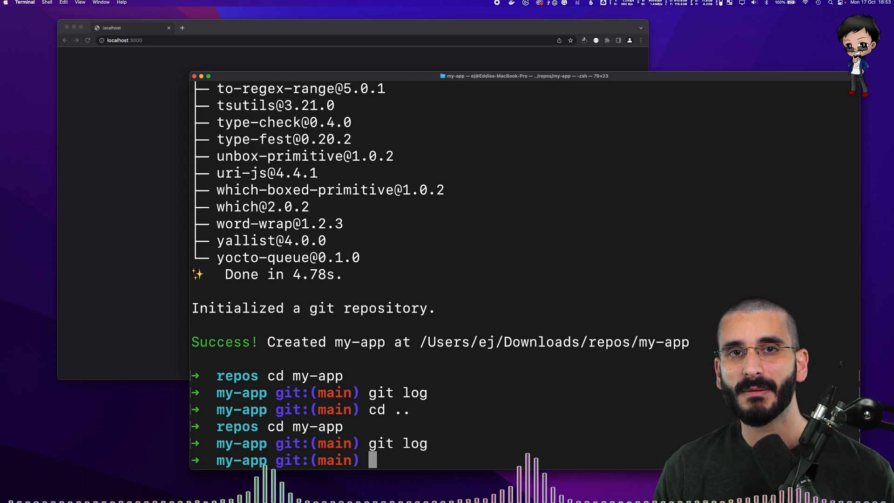
- Run npm run dev on localhost:3000, stop it, and open my-app with code
text(npm run dev)
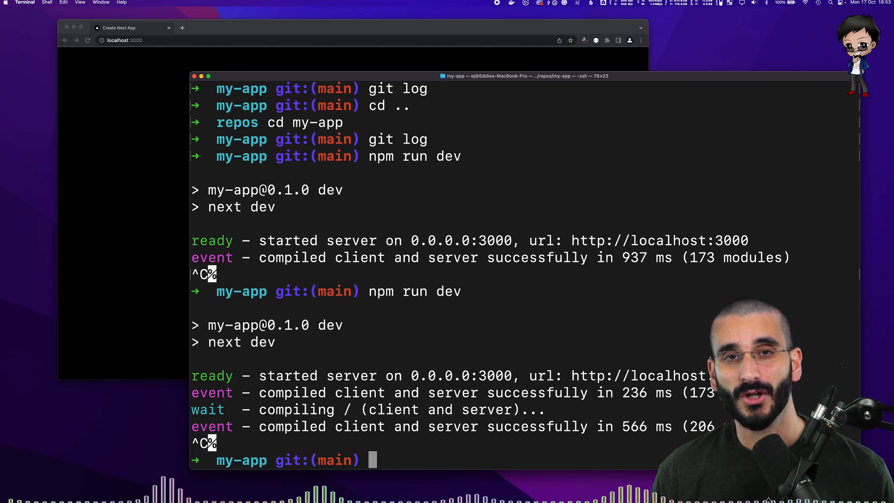
text(docker -)
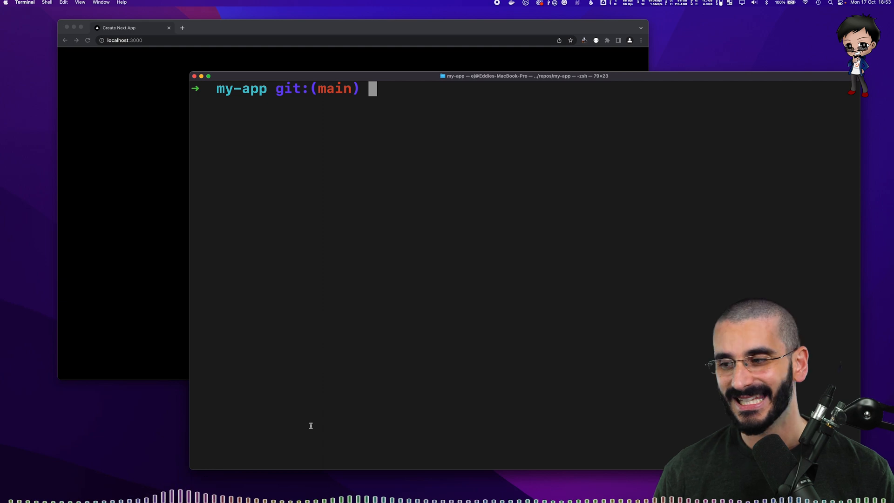
text(code .)
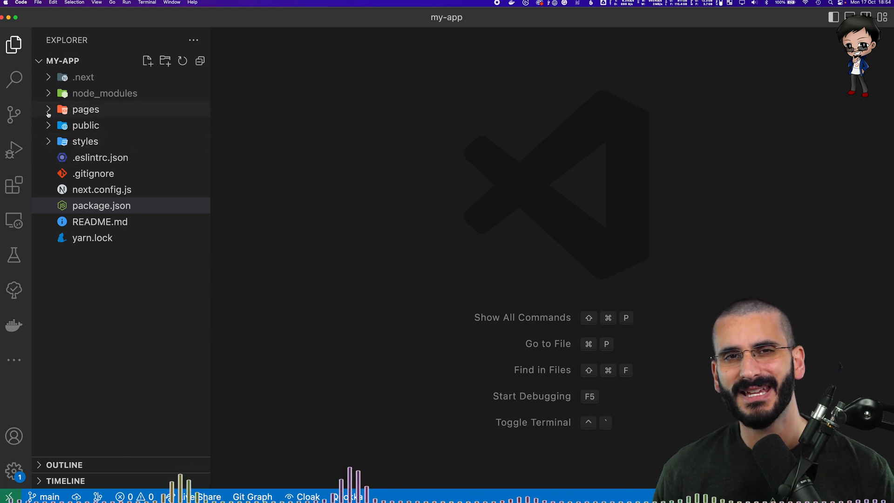
- Browse the pages and api folders, then create a new Dockerfile at the project root
click(85, 109)
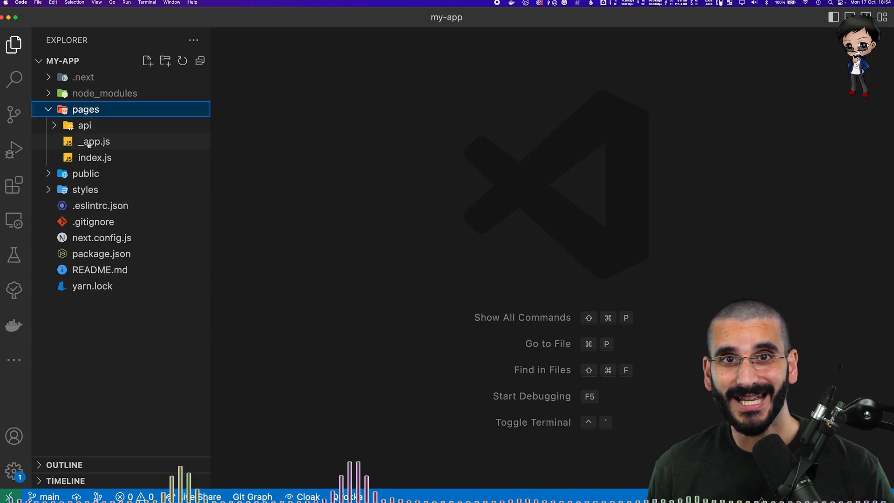
click(54, 126)
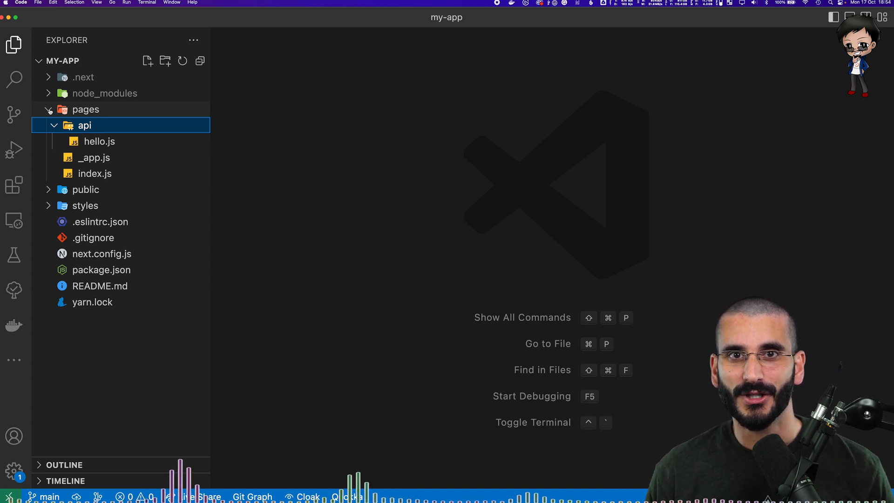
click(84, 109)
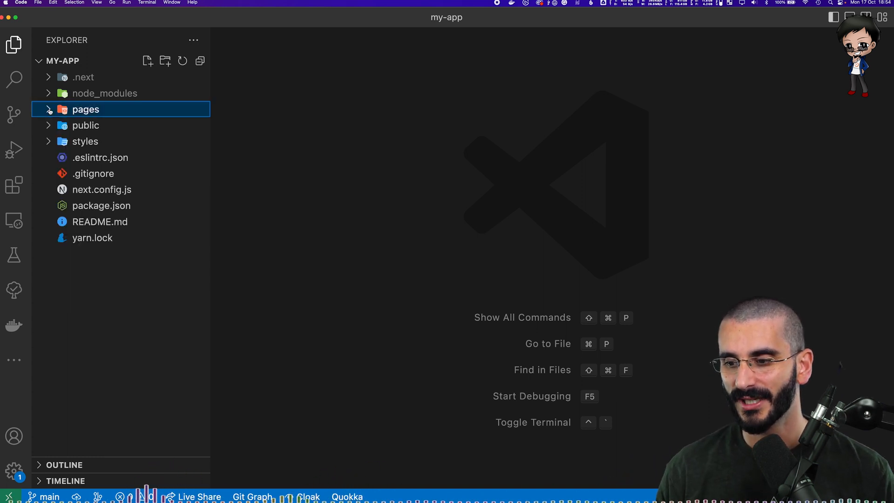
click(48, 109)
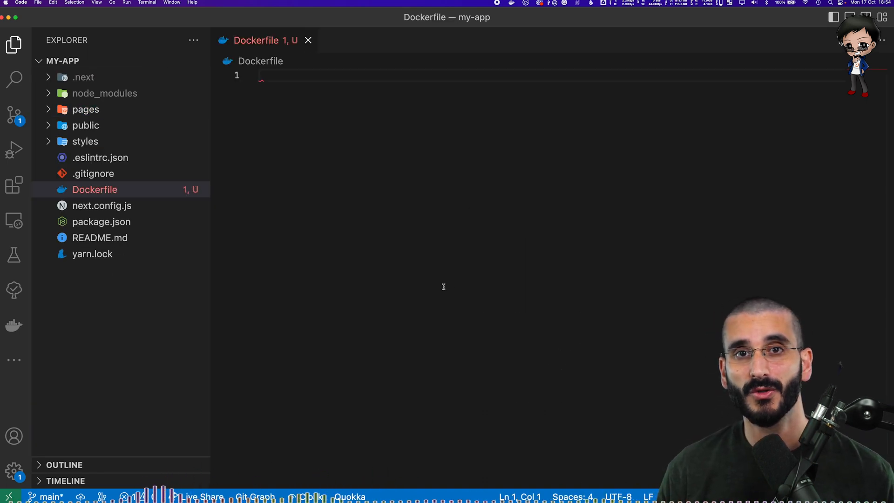
- Write FROM node:16 and WORKDIR /usr/src/app in the Dockerfile
text(R)
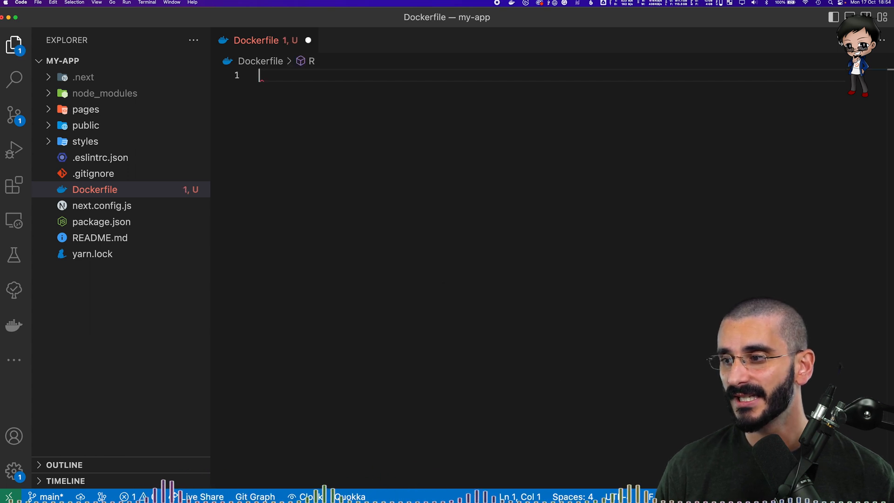
text(FROM node)
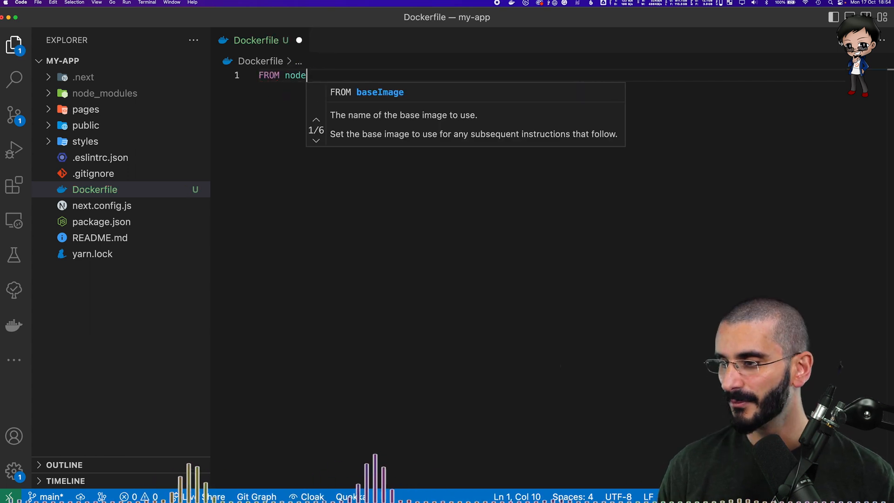
text(:16)
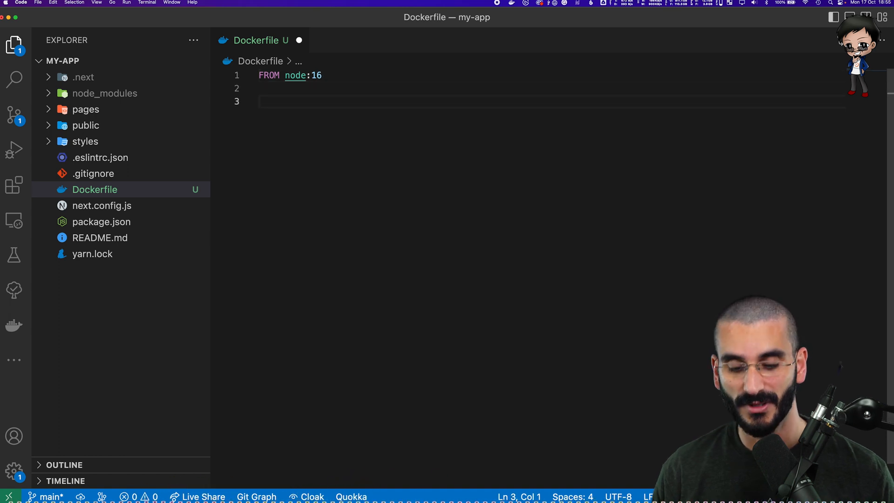
text(WORKDI)
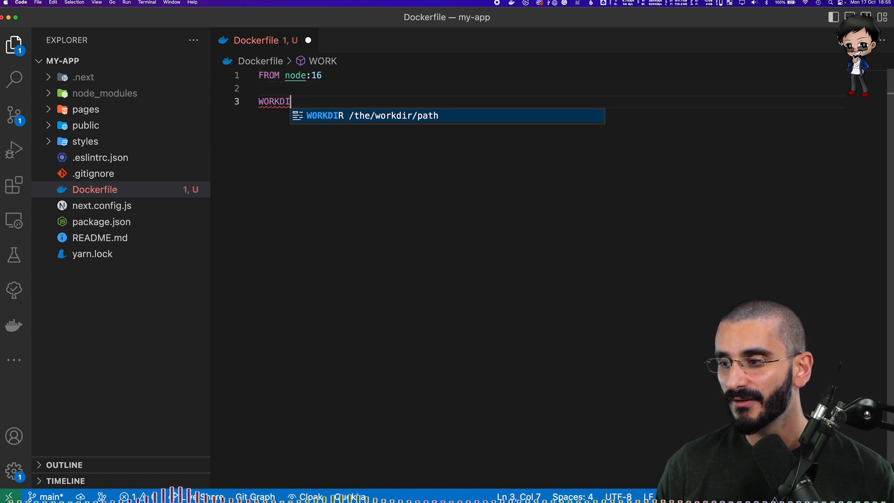
text(R /us)
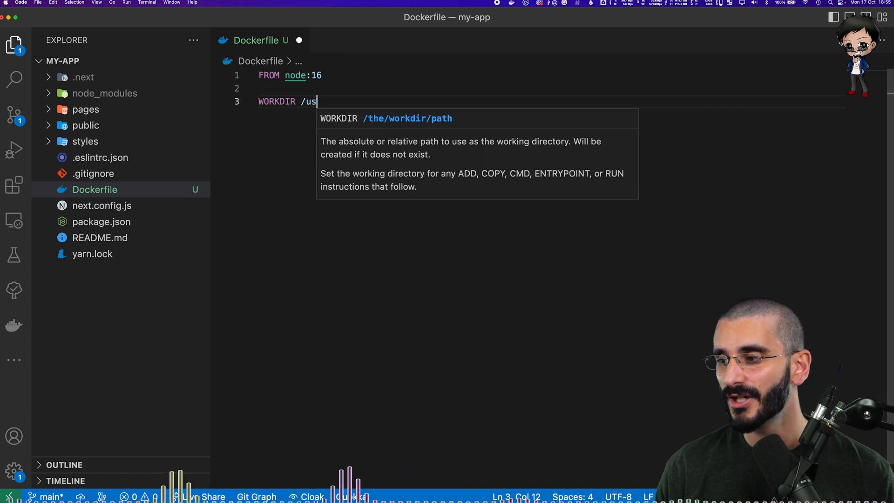
text(r/src/)
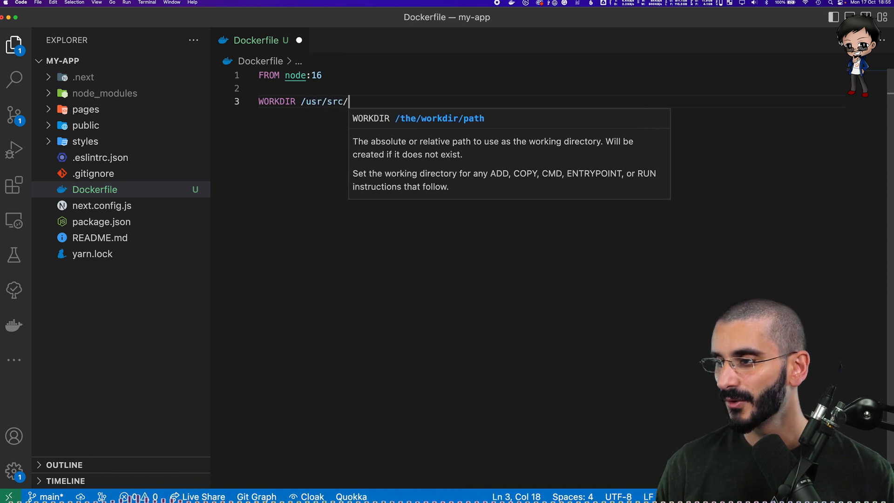
text(app)
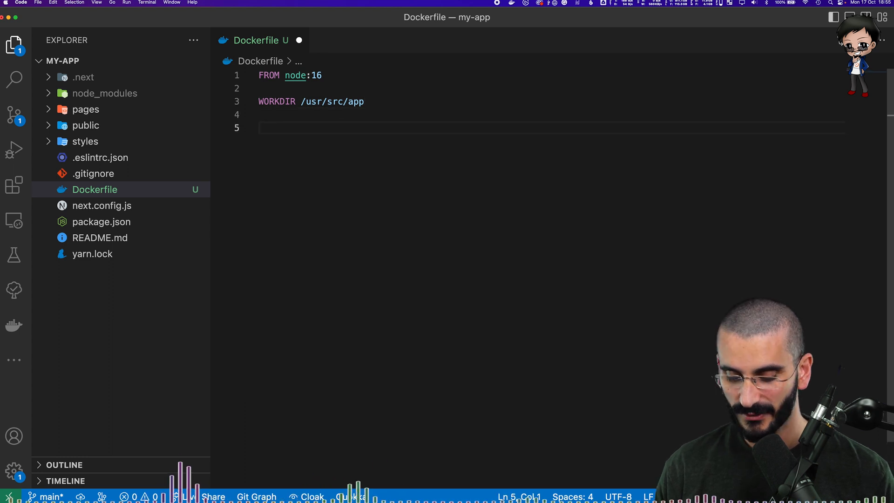
- Add COPY . . and RUN npm install --production, dropping the --ignore-scripts option
text(COPY)
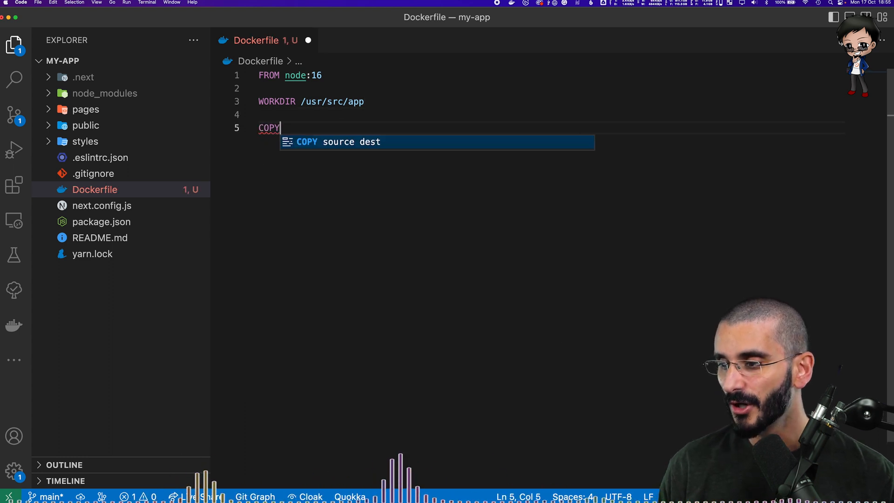
text(. .)
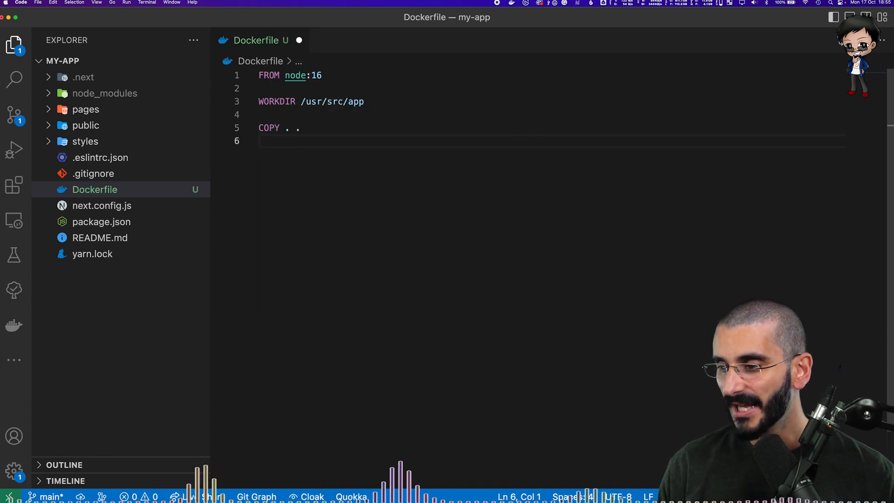
text(RUN n)
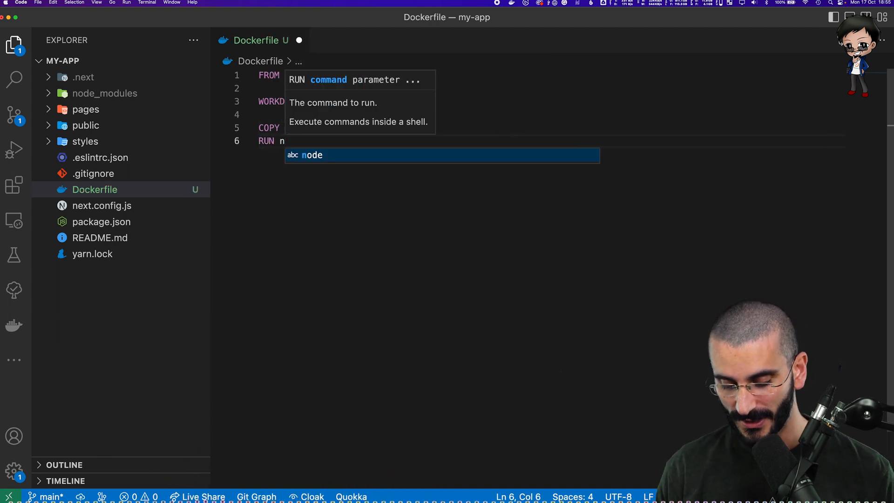
text(pm install --prod)
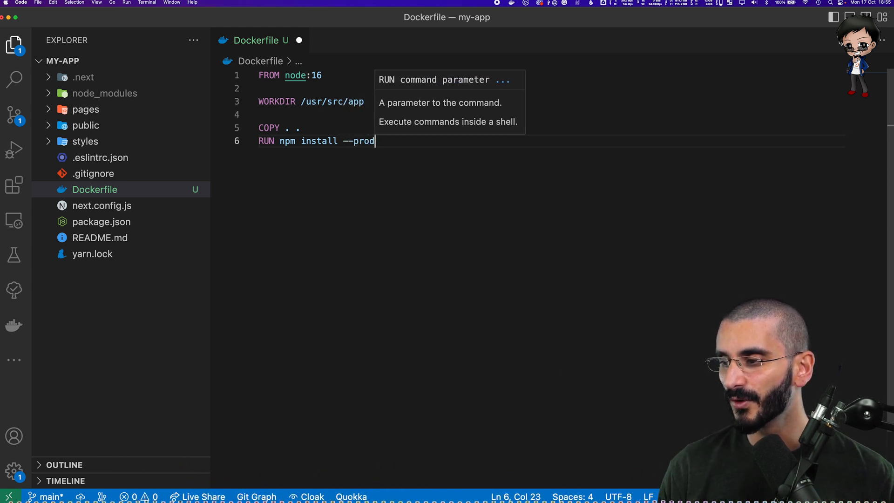
text(uction)
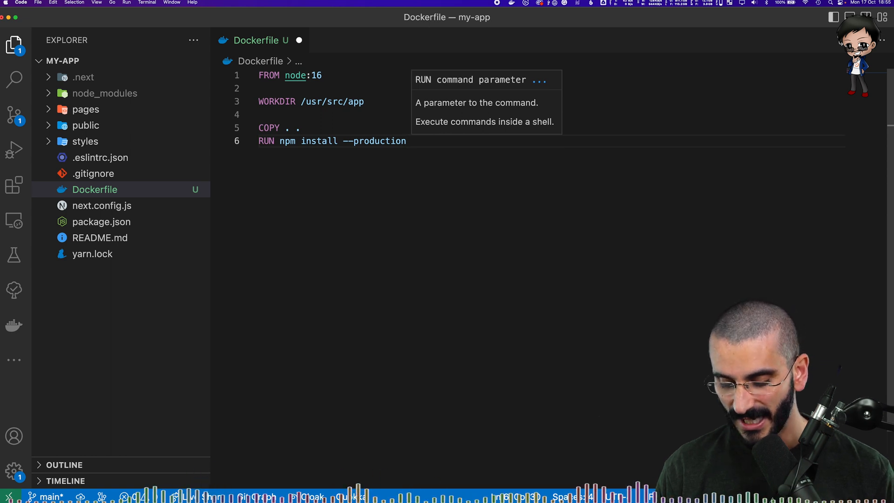
text(--ig)
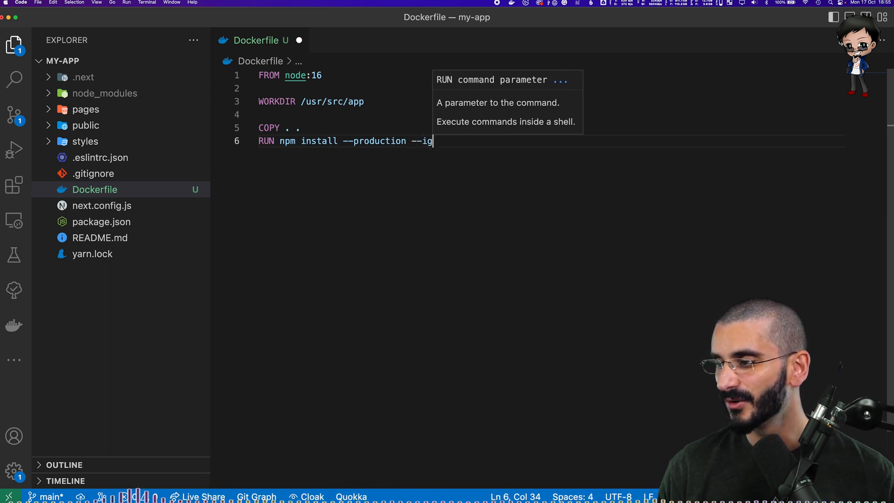
text(nore-scripts)
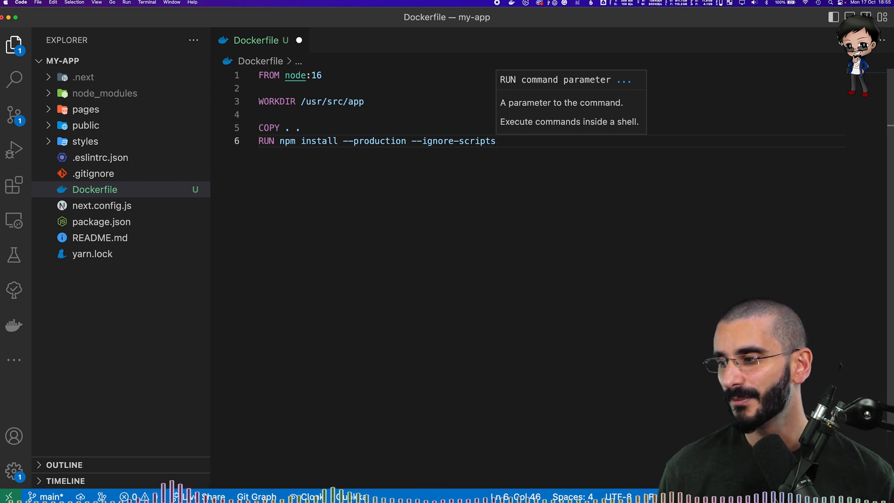
key(Backspace)
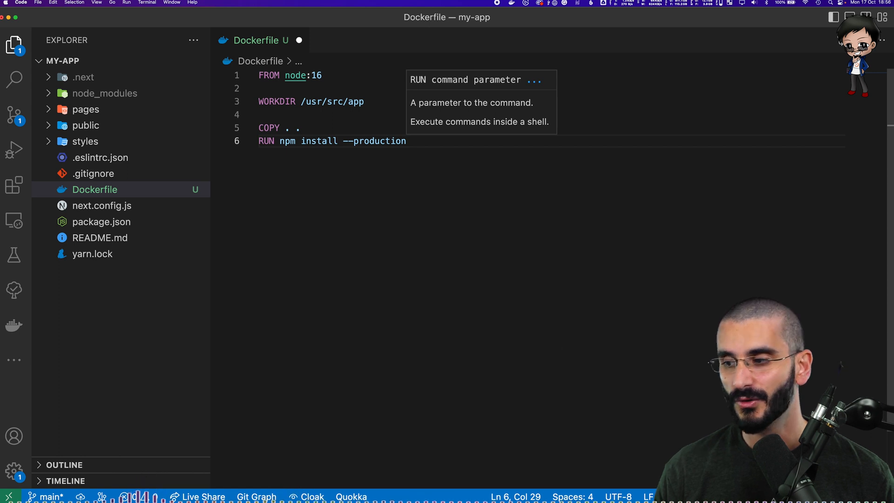
- Add RUN npm run build and CMD ["npm", "run"] to finish the Dockerfile
text(RUN npm run buil)
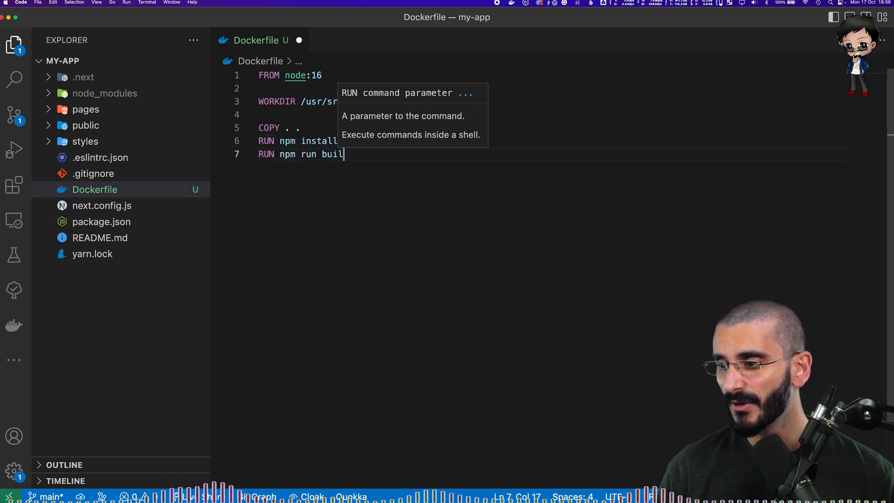
text(d)
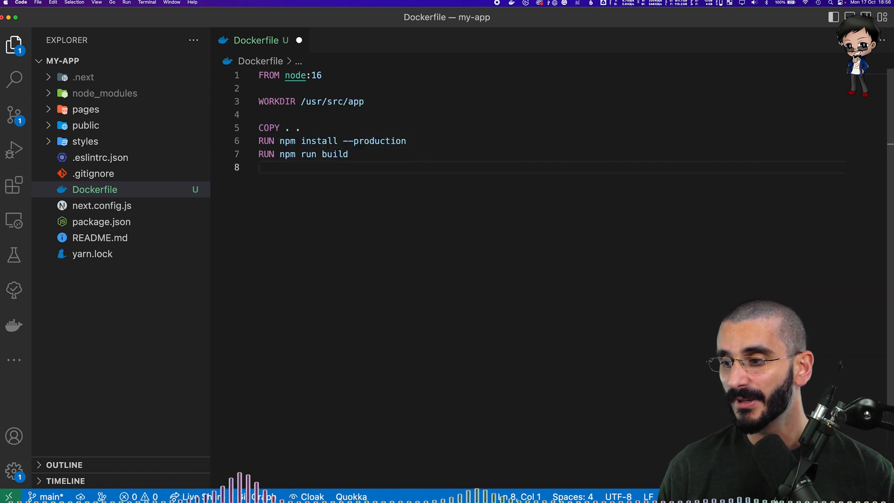
text(CMD [)
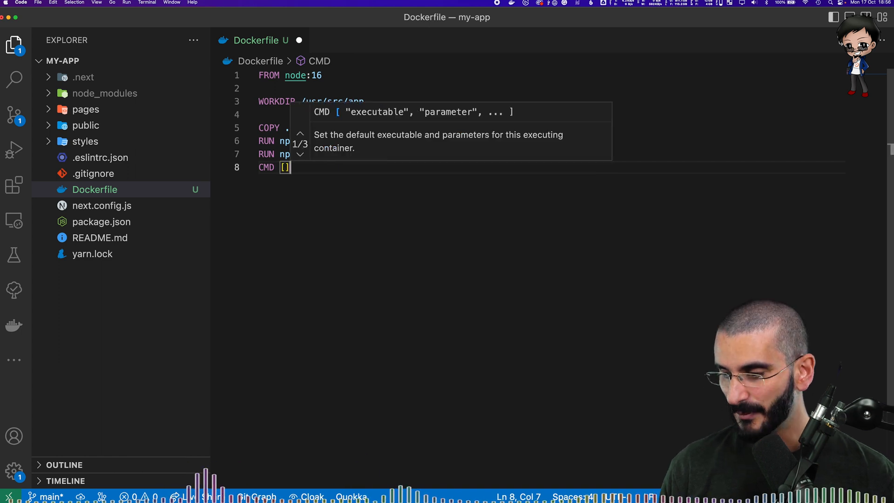
text("npm")
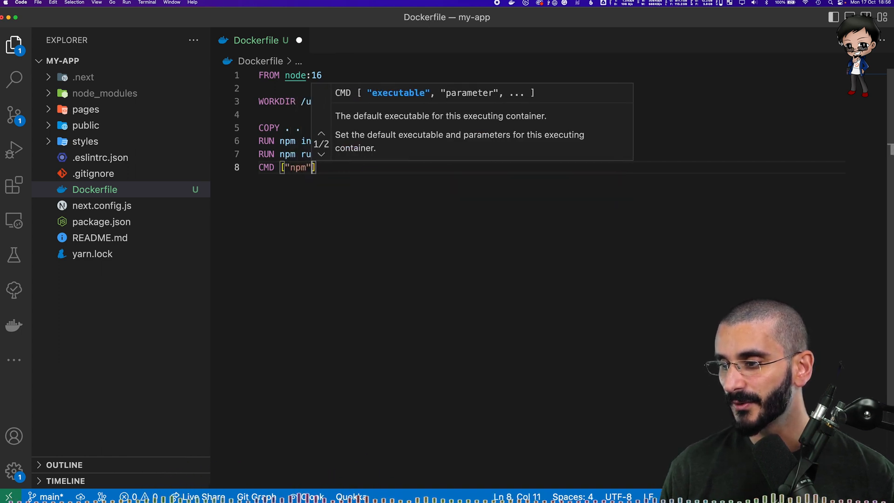
text(, "run")
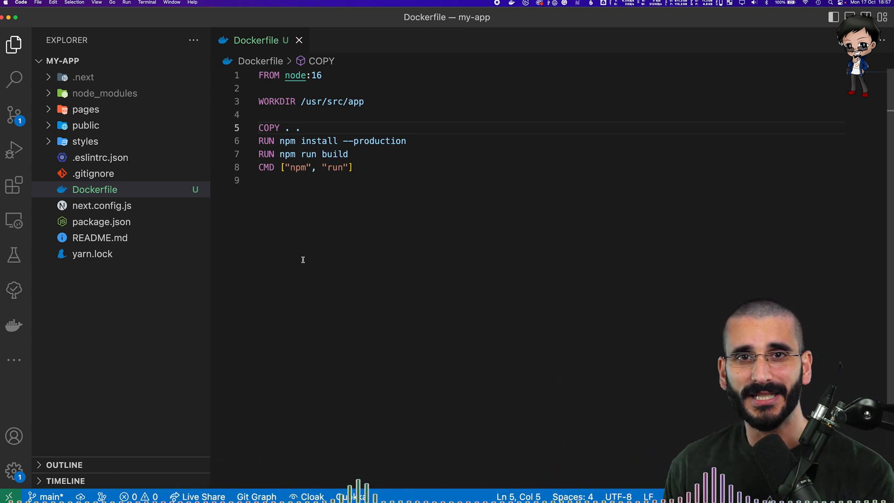
click(263, 180)
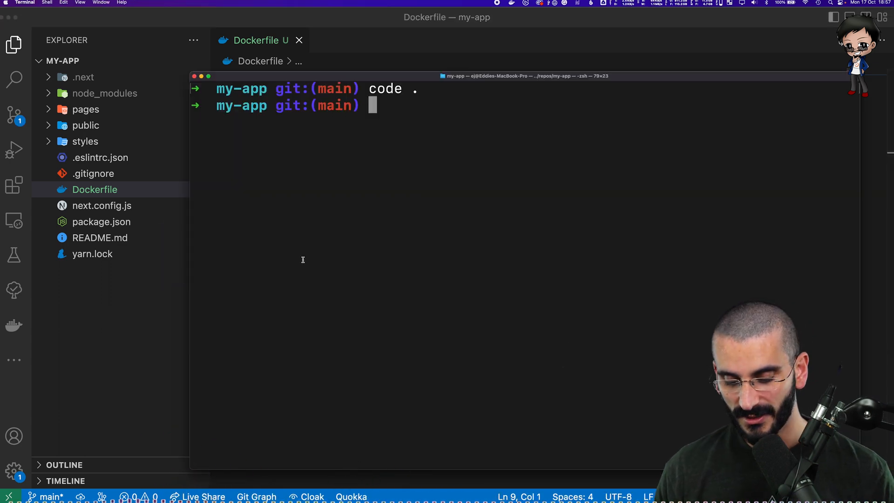
- Build the Docker image with docker build -t nextjs-video
text(docker)
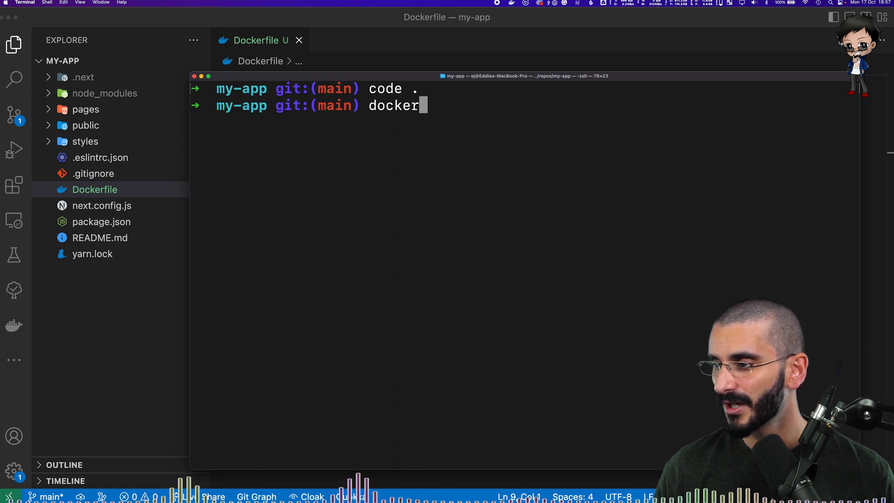
text(buil)
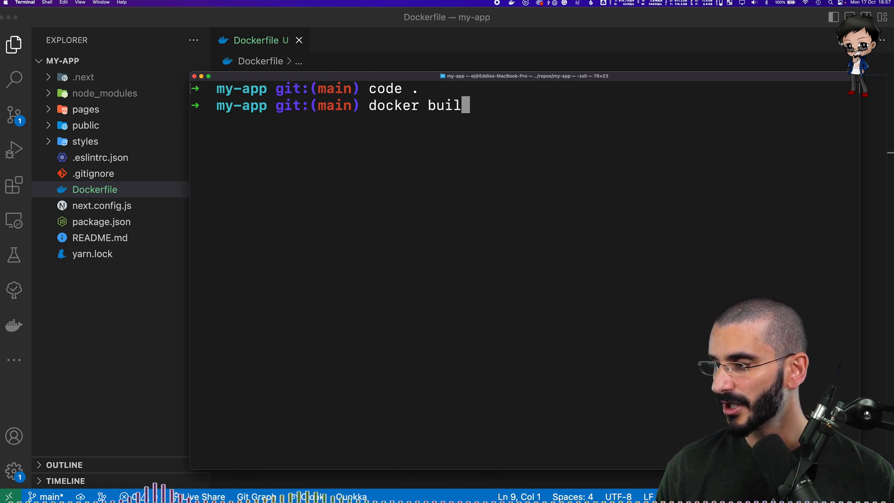
text(d -t ne)
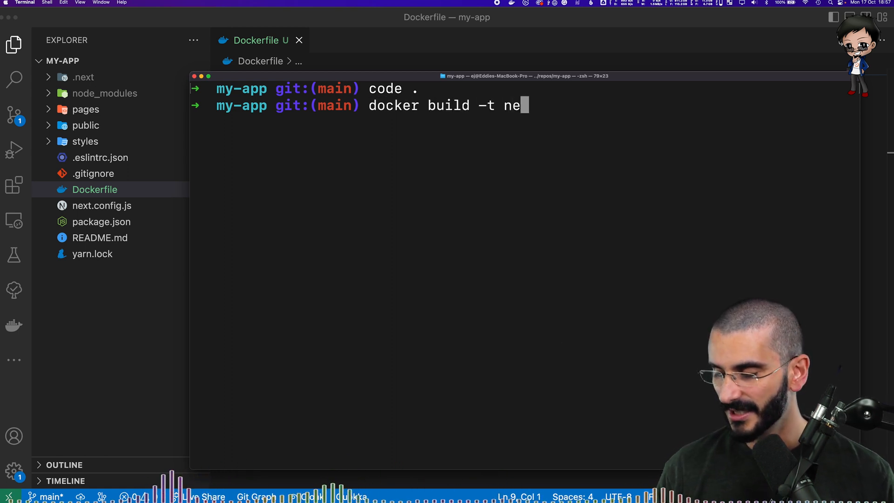
text(xtjs-vid)
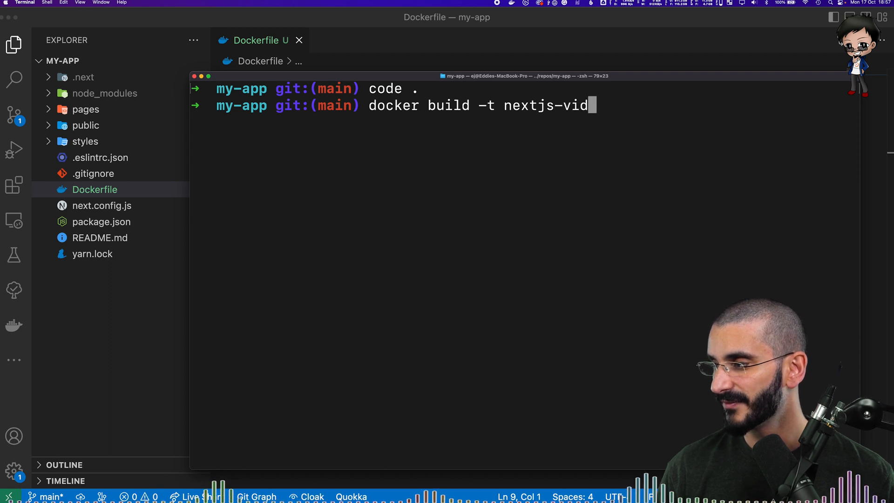
text(eo .)
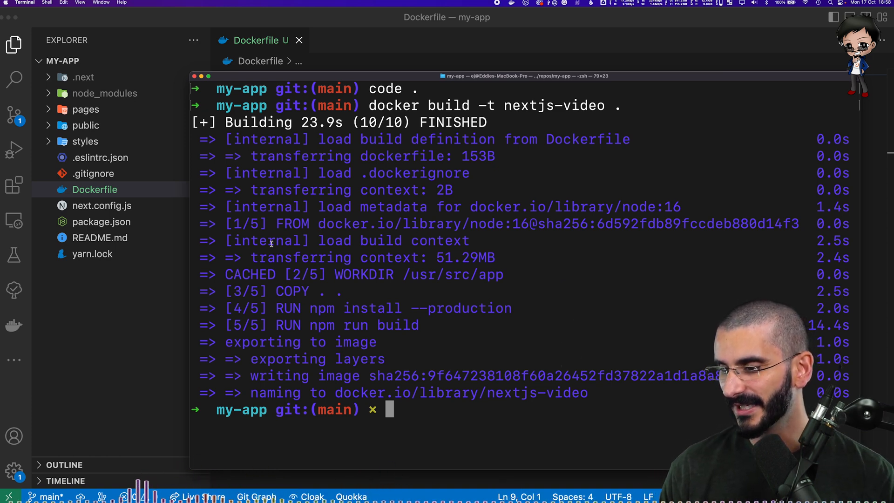
- Note the CACHED build step and list running containers with docker ps
double_click(253, 273)
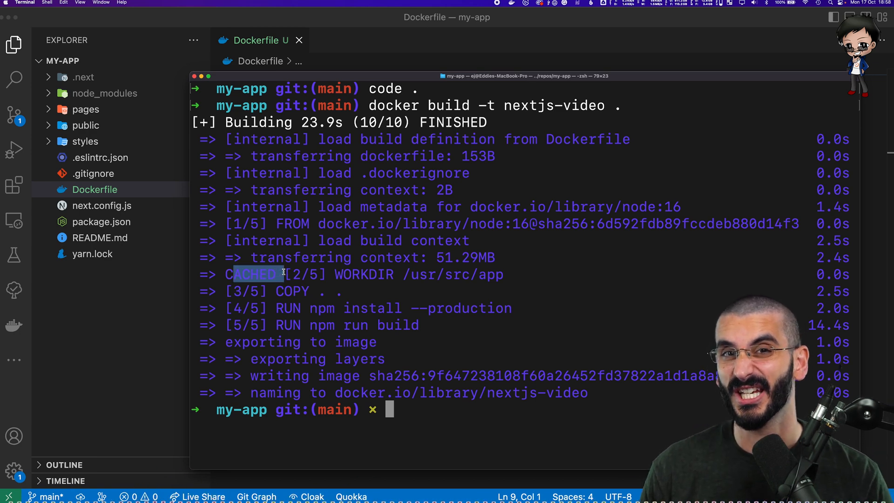
text(do)
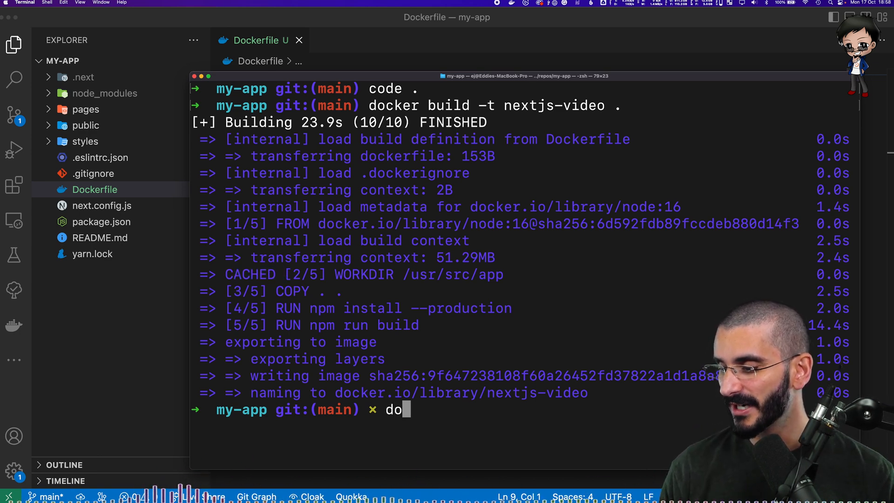
text(cker ps)
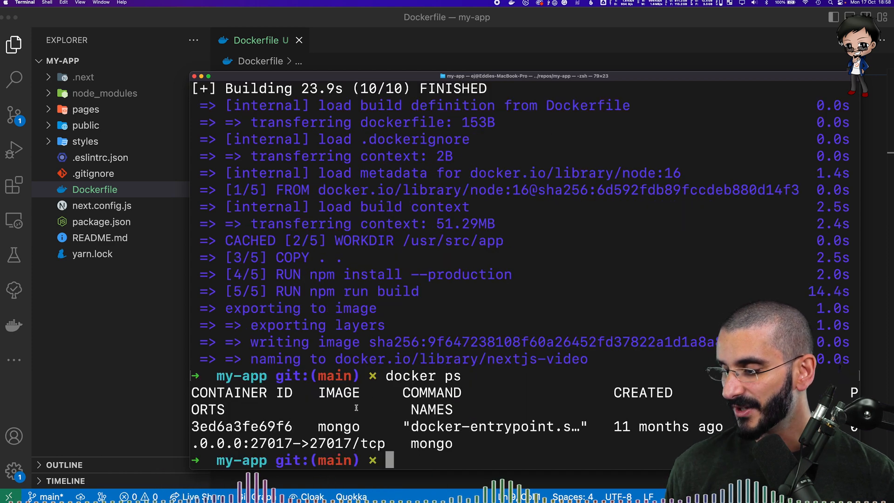
double_click(337, 426)
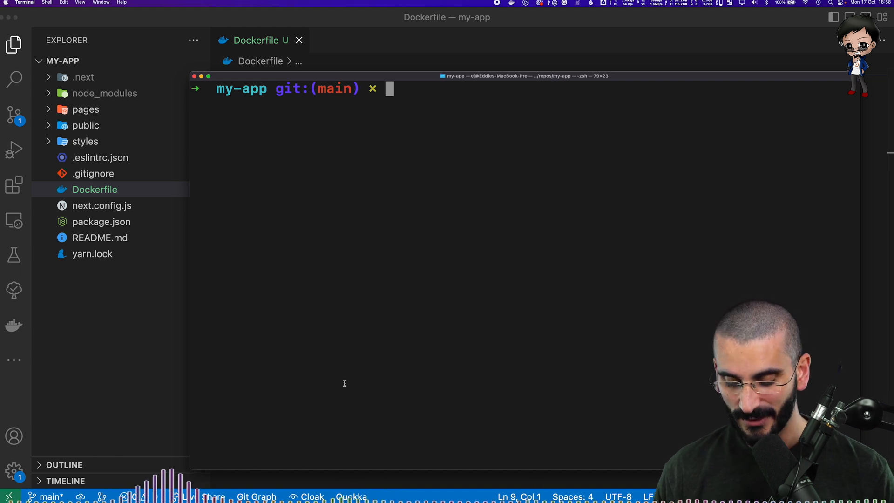
- Draft docker run -dp 3000:3000 nextjs-video, then change the Dockerfile CMD to npm start
text(docker ru)
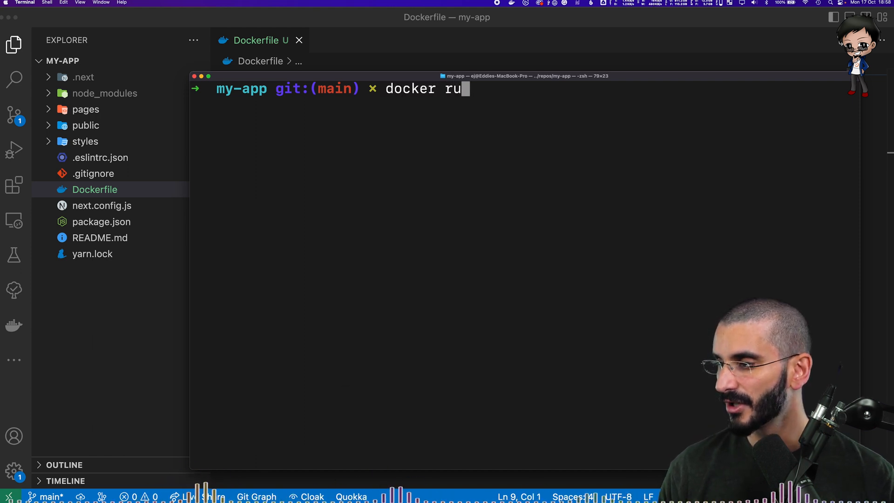
text(n -dp)
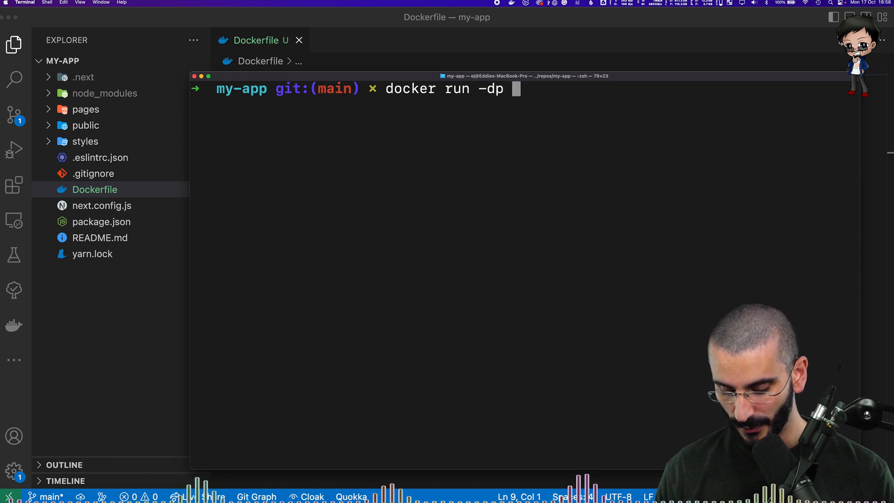
text(3)
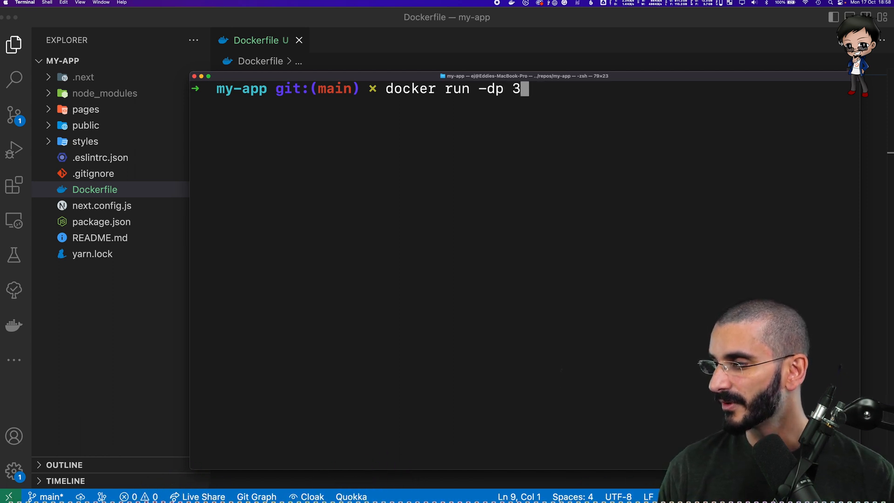
text(000)
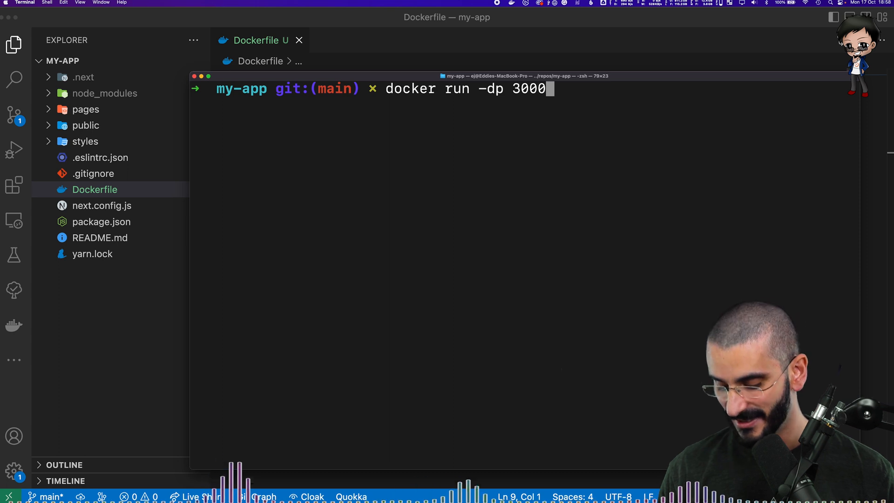
text(:3000)
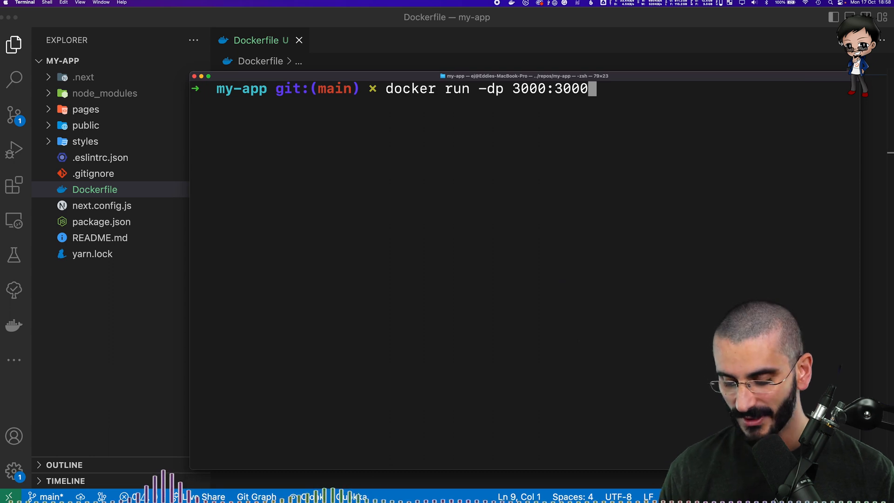
text(nextjs-vid)
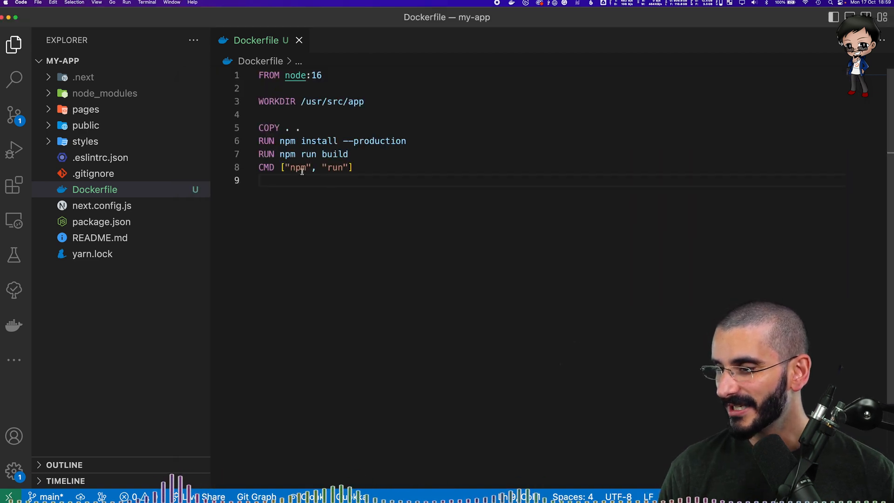
double_click(334, 166)
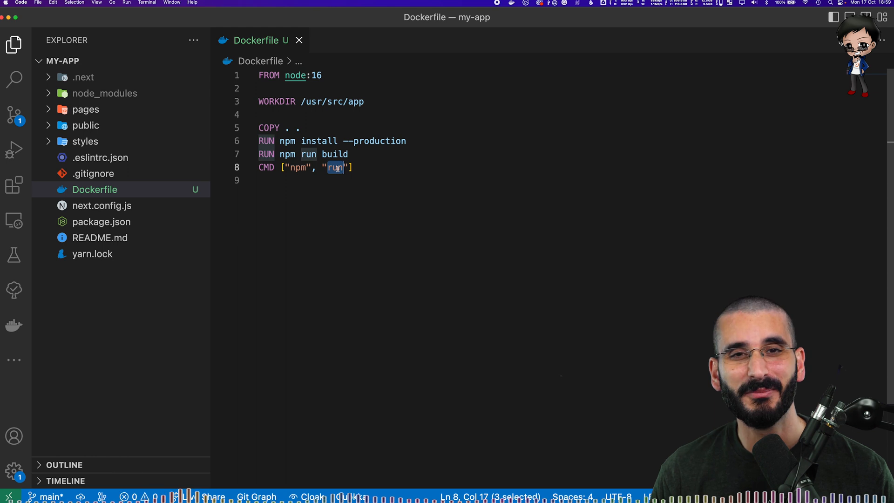
text(start)
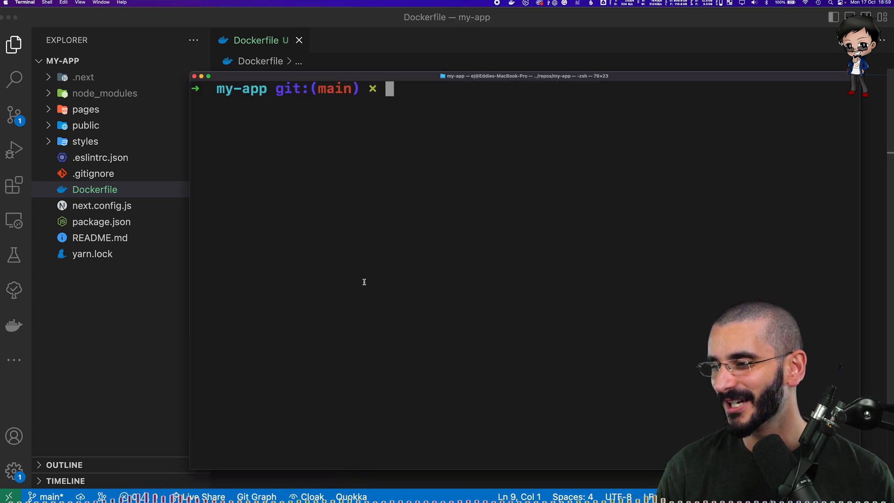
- Rebuild nextjs-video and launch it detached with docker run -dp 3000:3000 nextjs-video
text(docker ps)
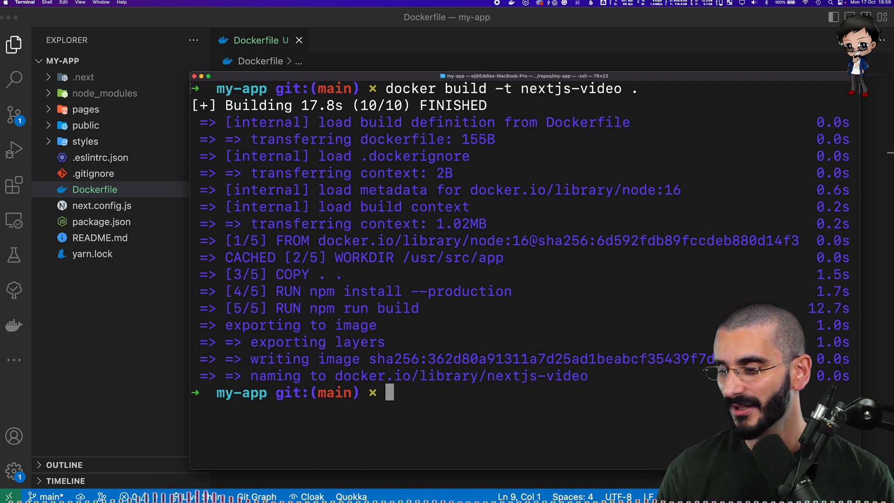
text(docker run -dp 3000:3000 nextjs-video)
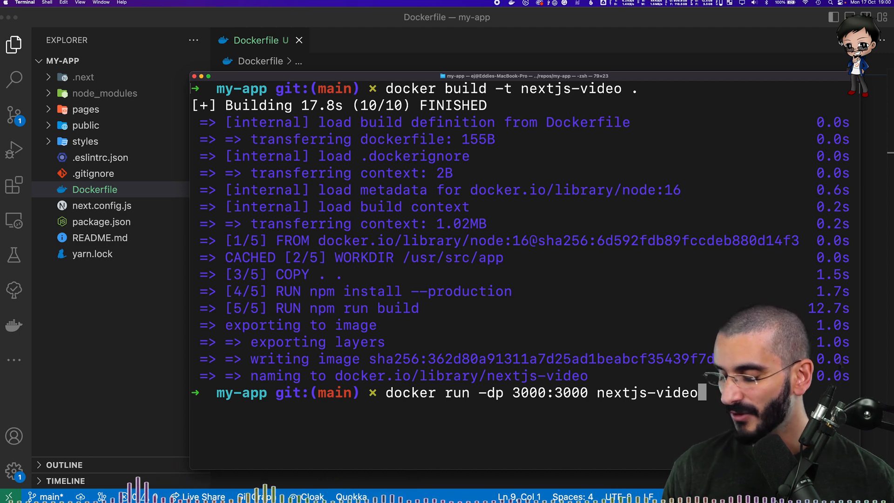
key(Return)
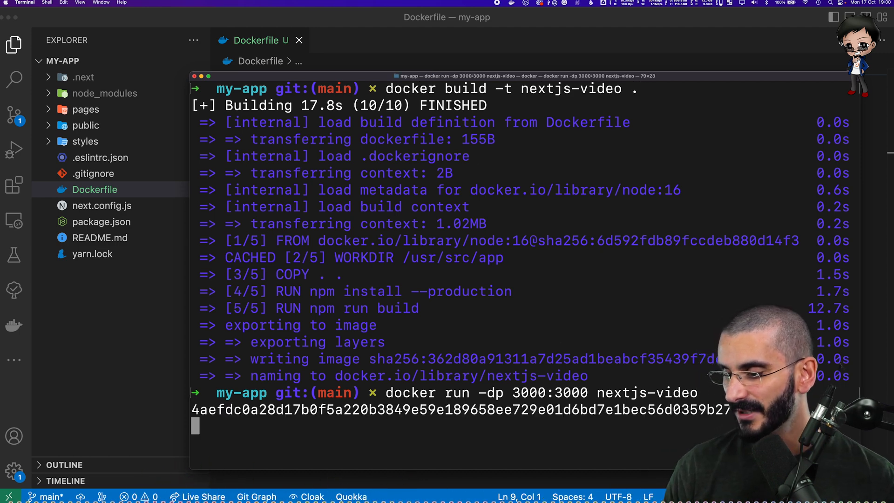
text(docker ps)
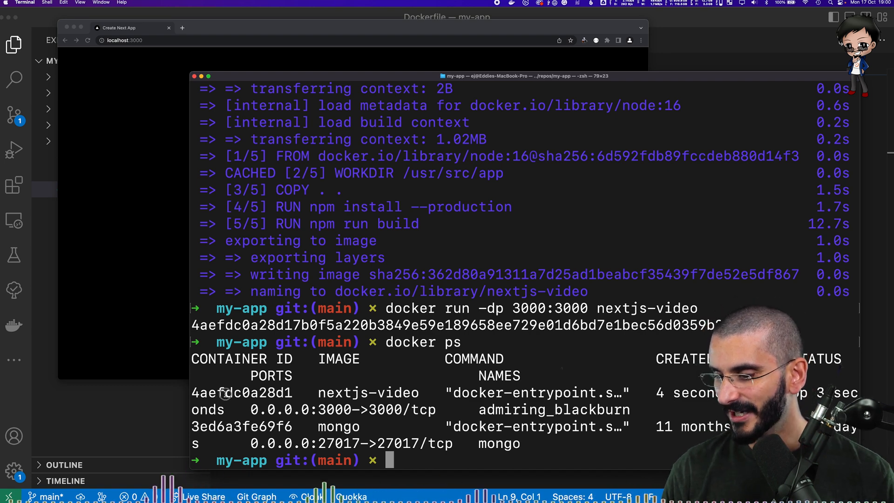
- Stop container 4aefdc0a28d1 with docker stop, then start it again with docker start
text(docker stop)
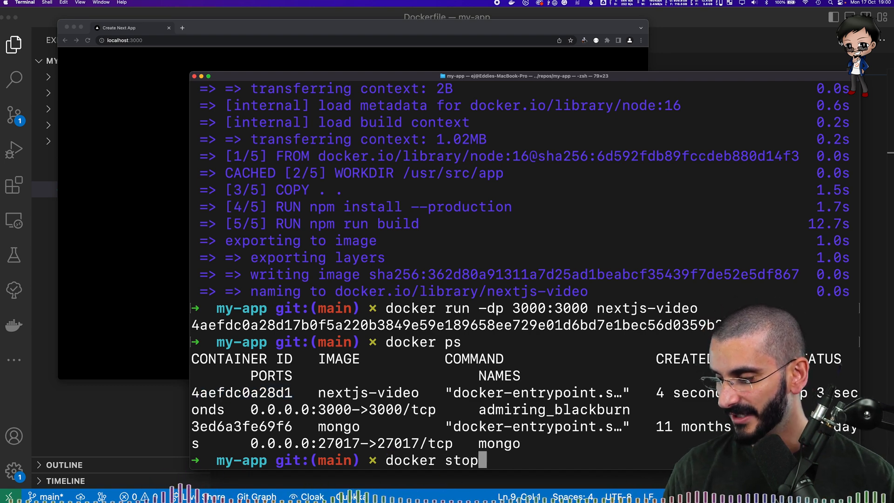
text(4aefdc0a28d1)
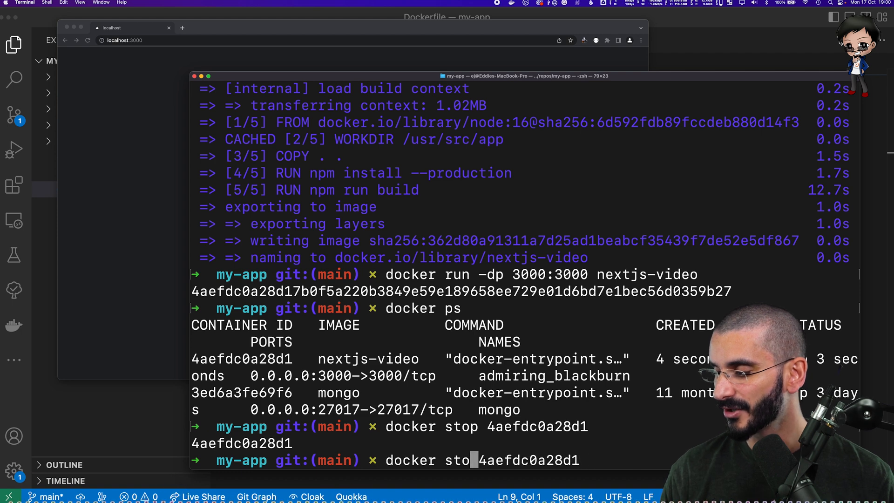
key(Return)
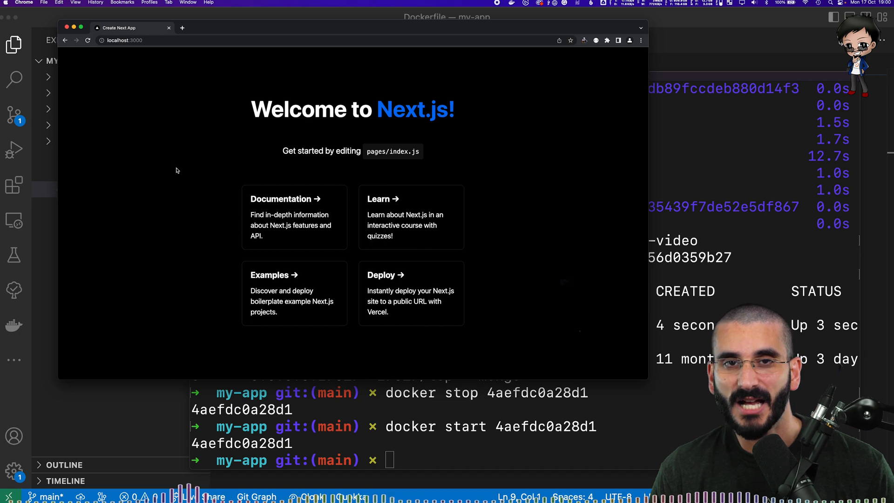
mouse_move(595, 199)
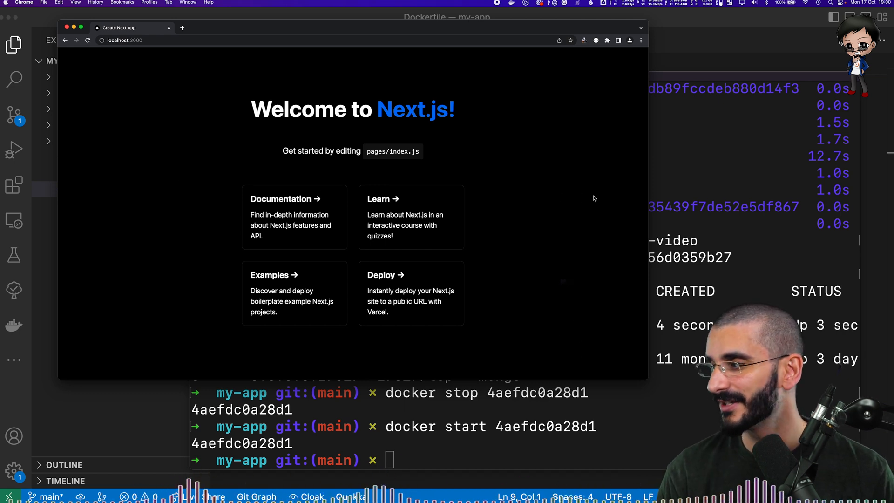